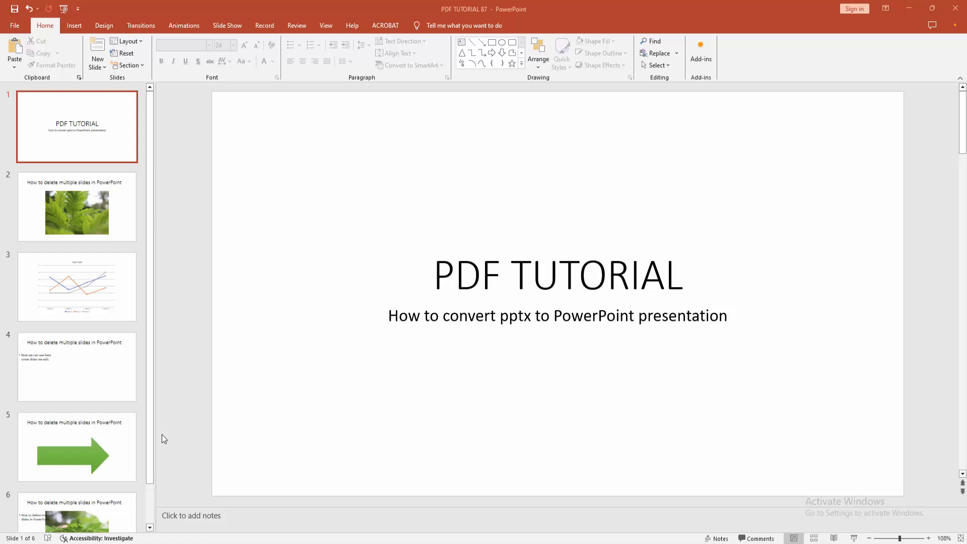
mouse_move(30, 43)
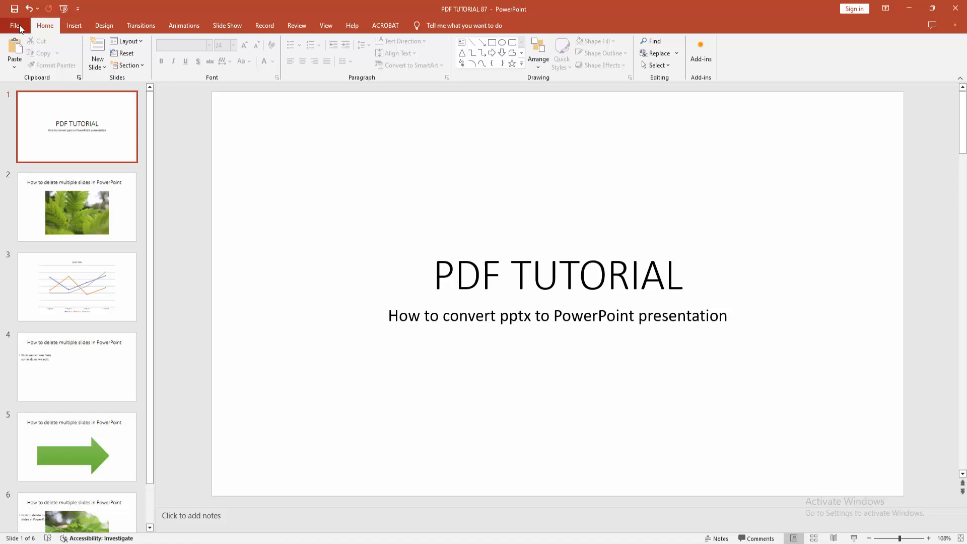
Open the Save As dialog from the File menu via Browse, pointed at the Desktop.
left_click(16, 25)
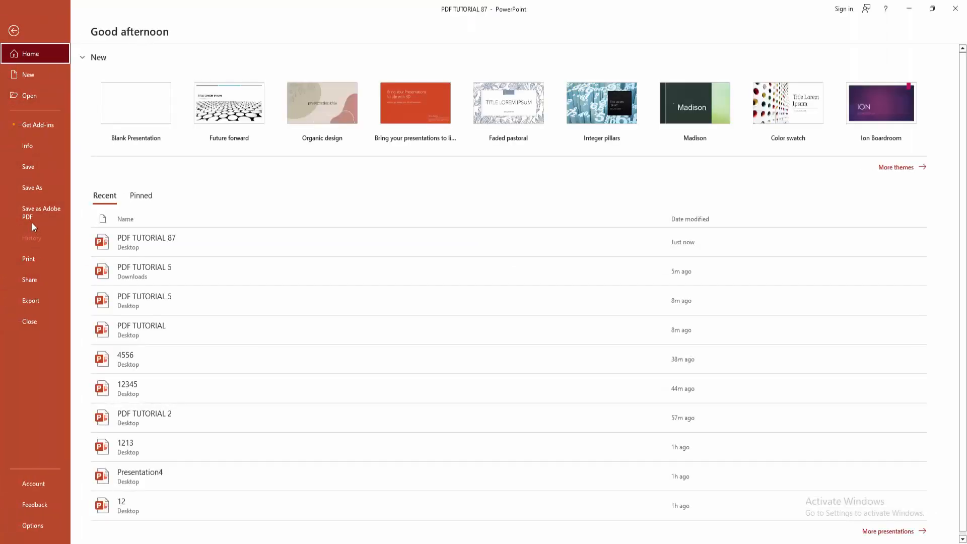
left_click(32, 187)
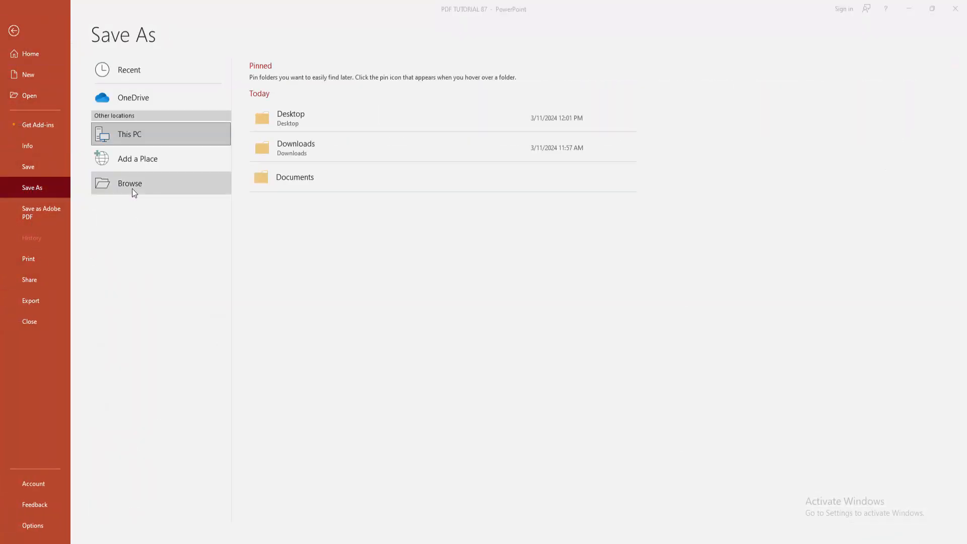
left_click(129, 184)
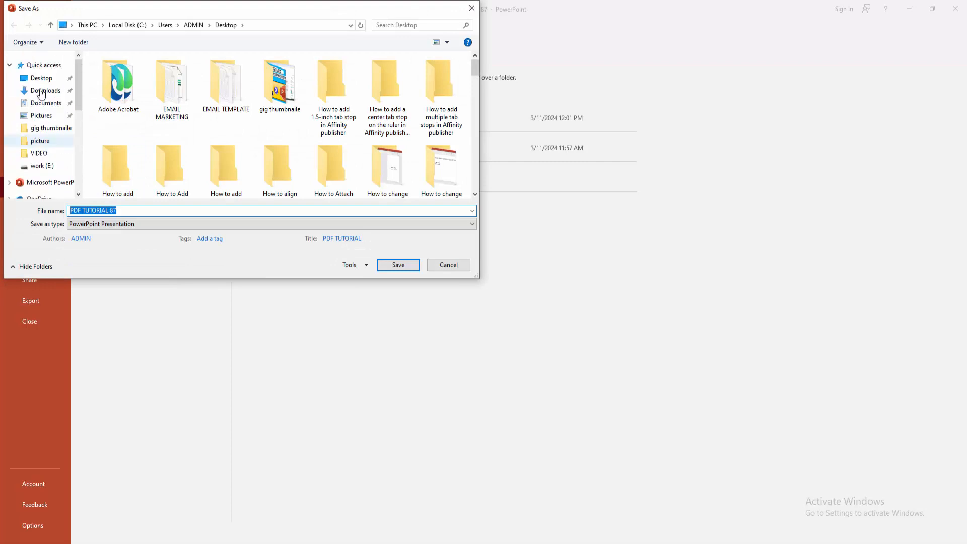
Save the presentation to the Desktop as PowerPoint Presentation 'PDF TUTORIAL 80'.
left_click(41, 78)
type("0")
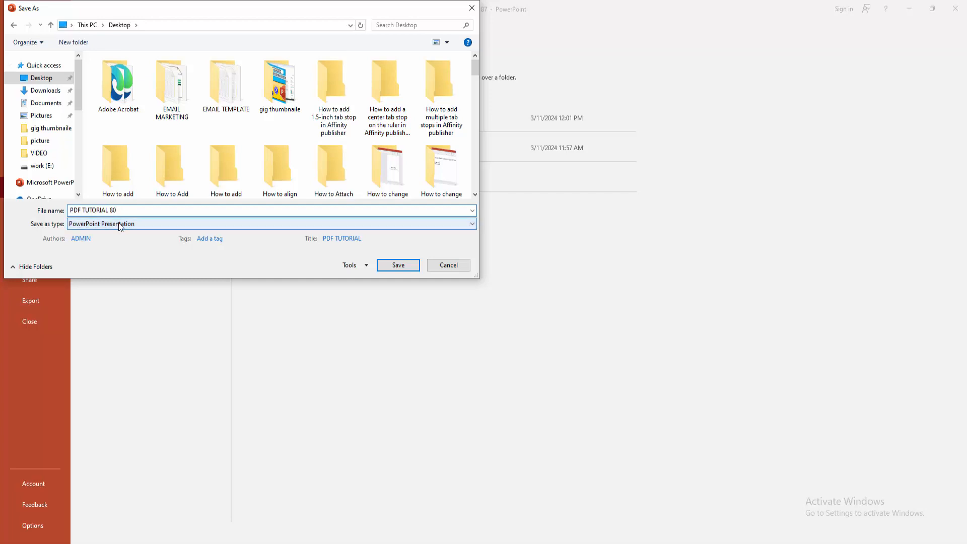
mouse_move(184, 273)
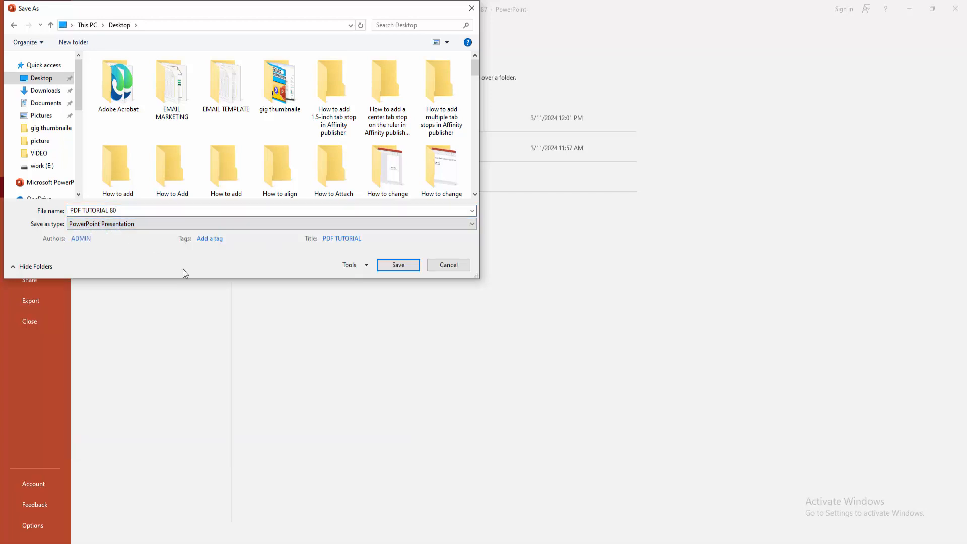
left_click(398, 264)
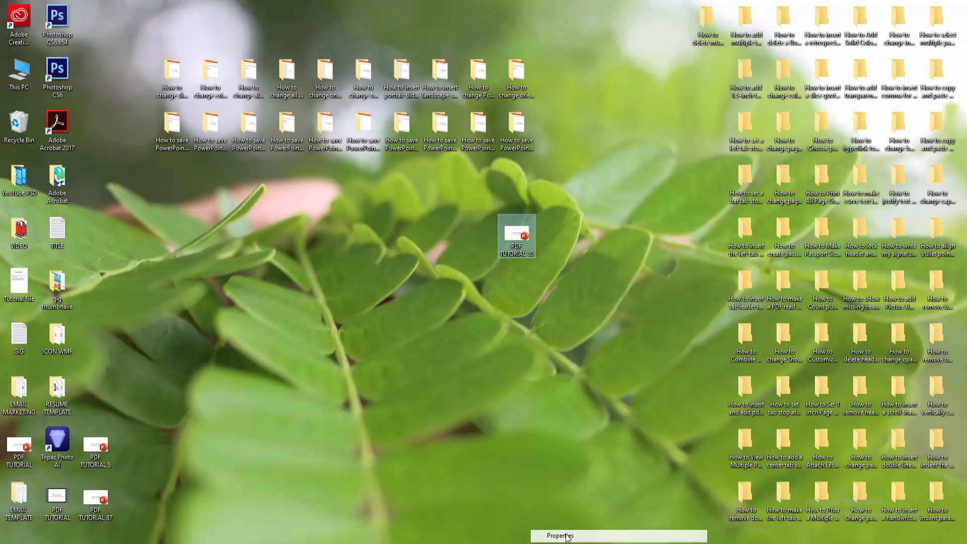
Dismiss the desktop shortcut menu and open the 'PDF TUTORIAL 80' file icon.
left_click(559, 536)
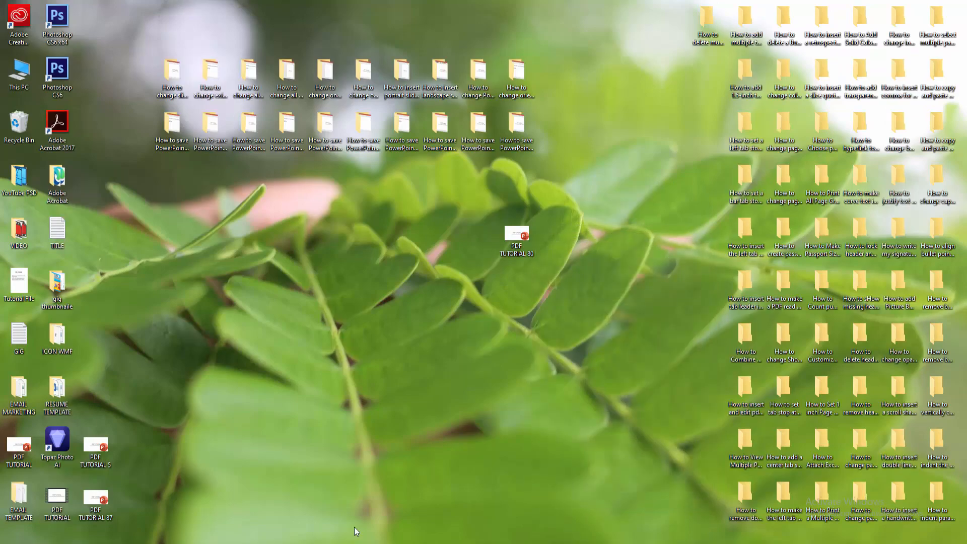
double_click(517, 241)
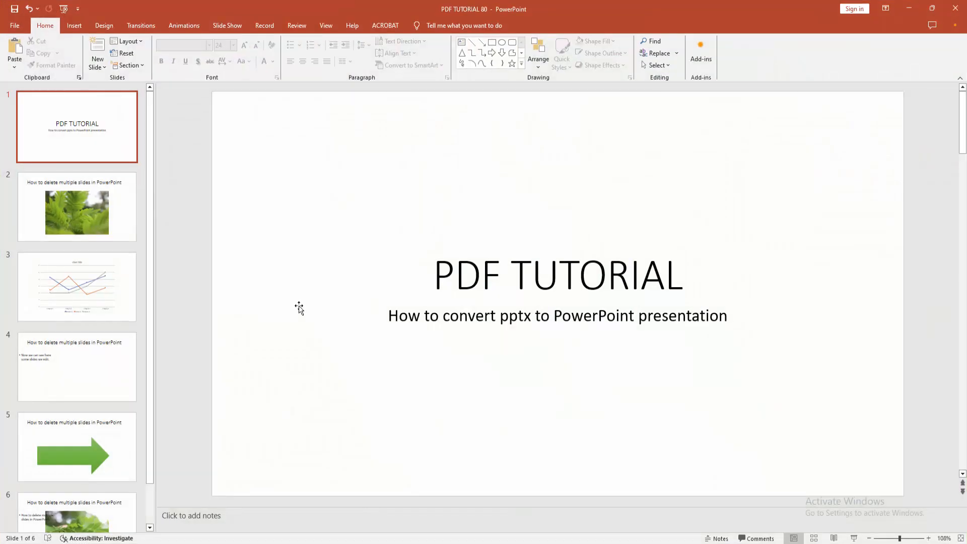